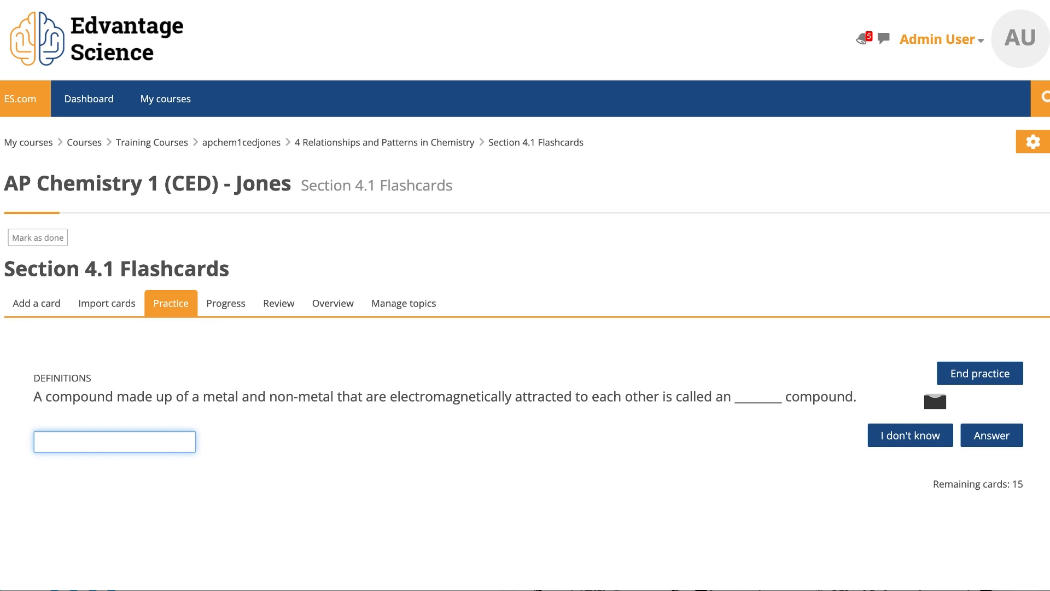
# Answer the compound-type flashcard with 'ionic', check it correct, and load the next card.
pyautogui.write('ionic')
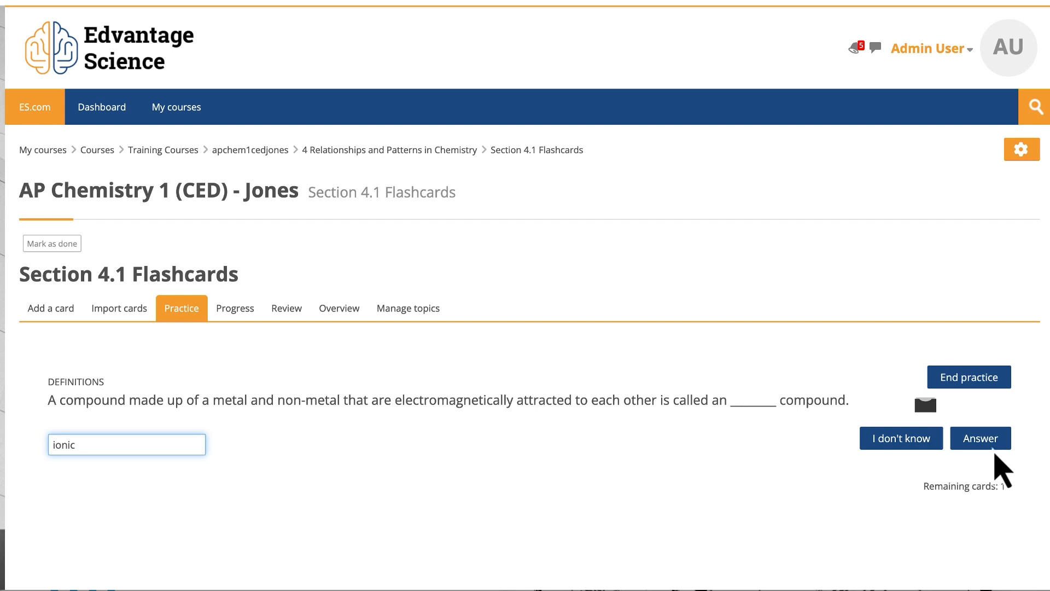
pyautogui.click(979, 438)
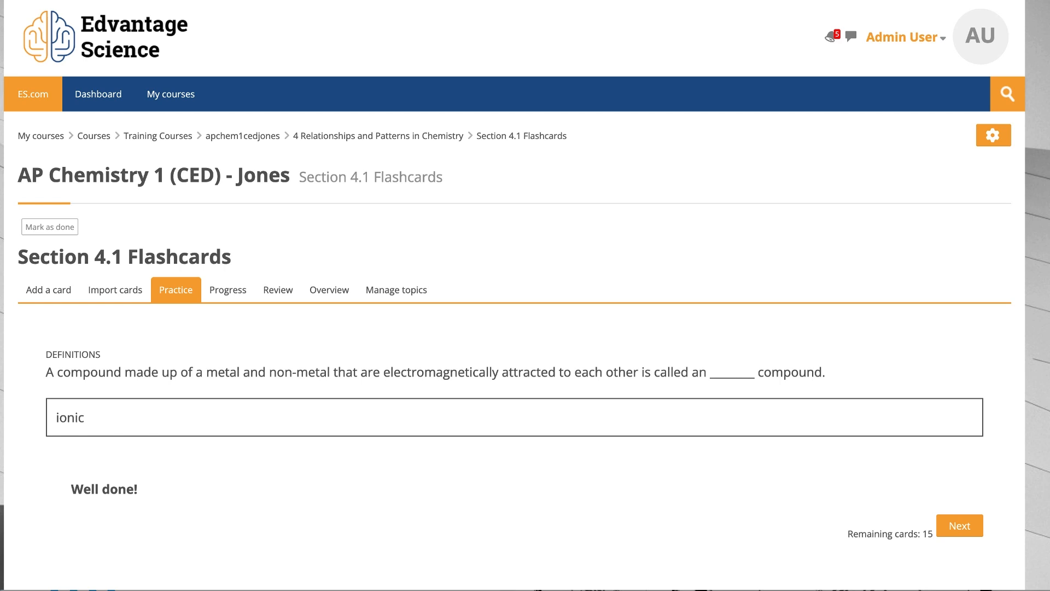
pyautogui.click(959, 525)
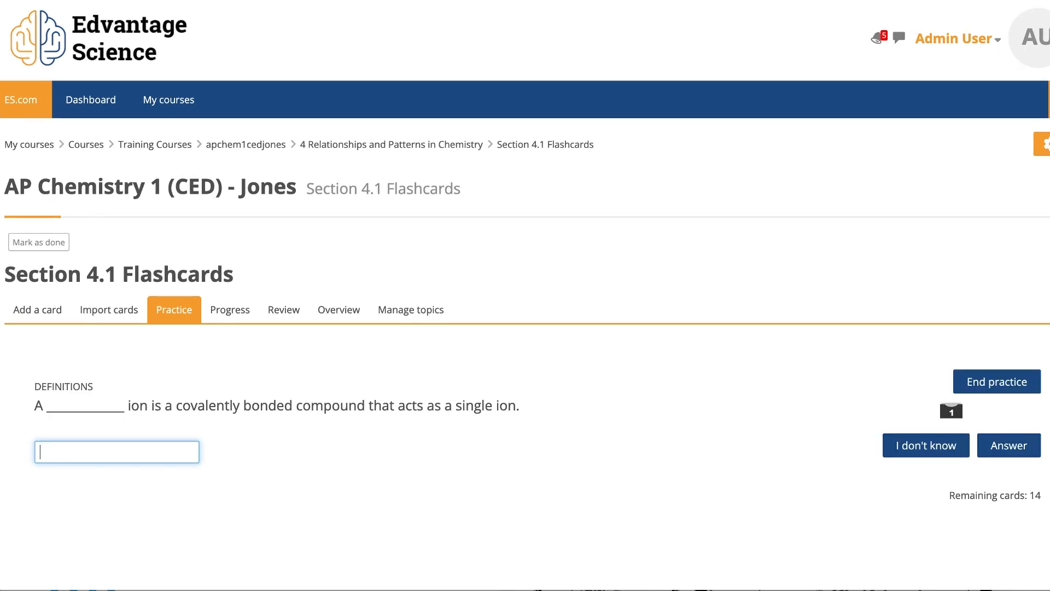